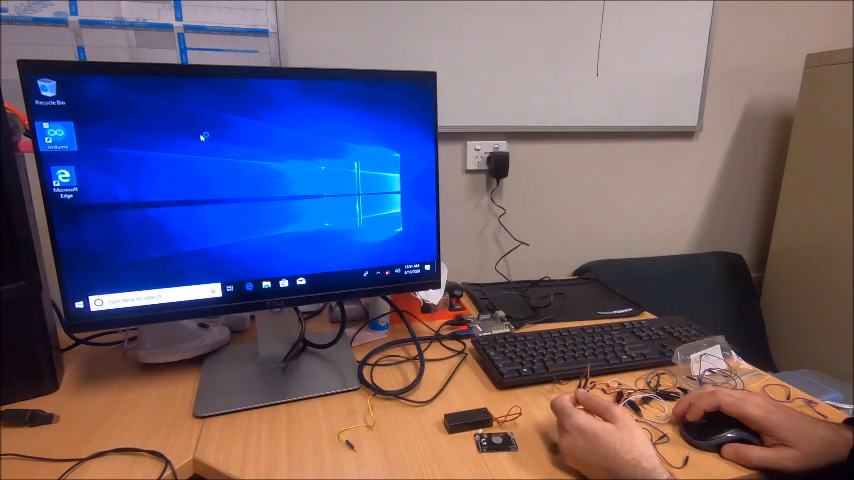
# Step: Expand a Device Manager hardware category to list its devices, then return to the Arduino IDE
pyautogui.doubleClick(58, 140)
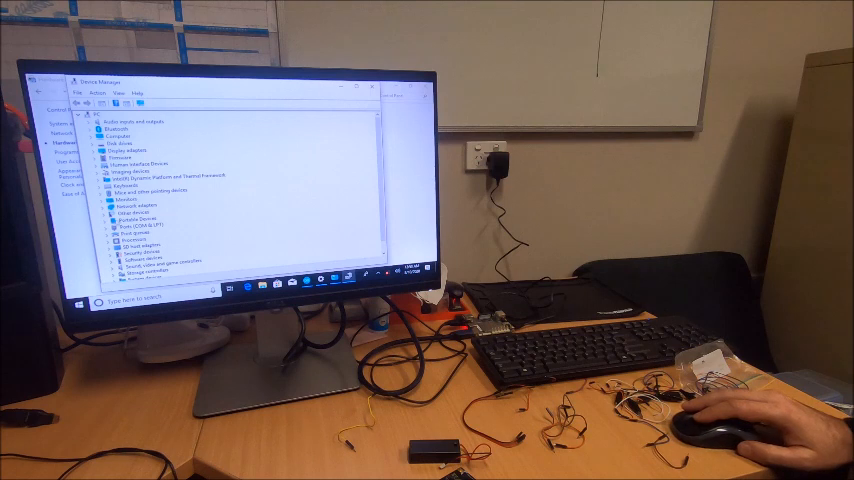
pyautogui.click(102, 228)
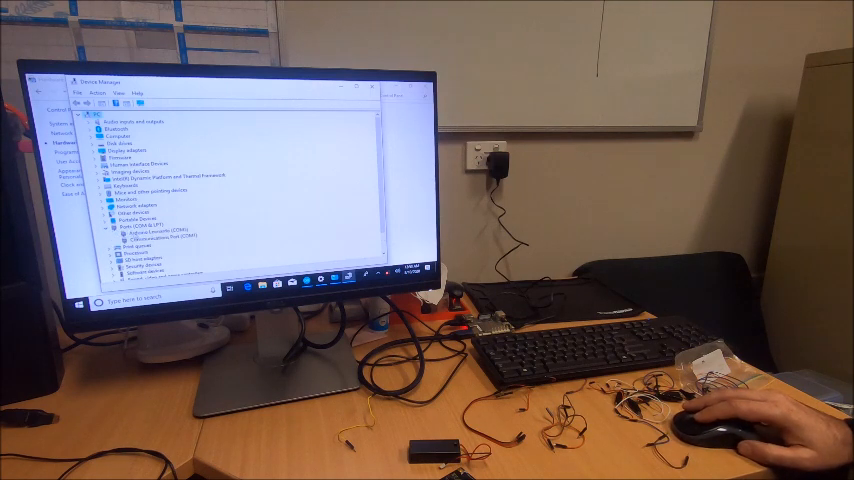
pyautogui.click(156, 236)
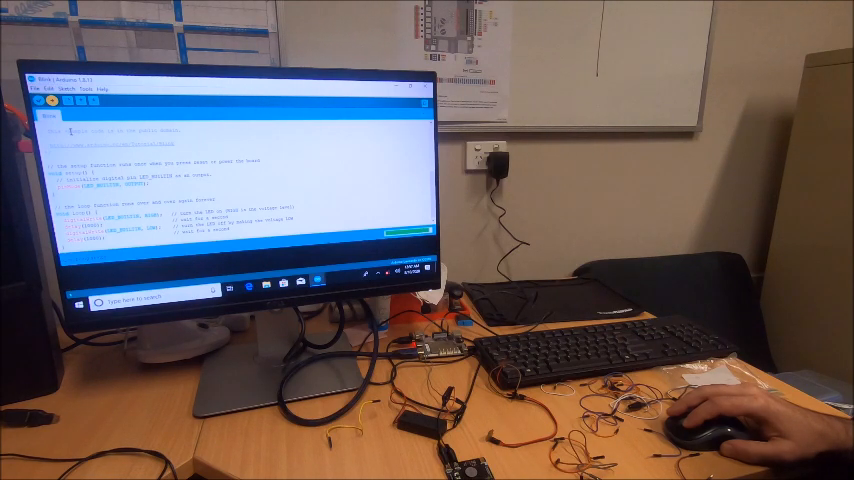
pyautogui.click(44, 104)
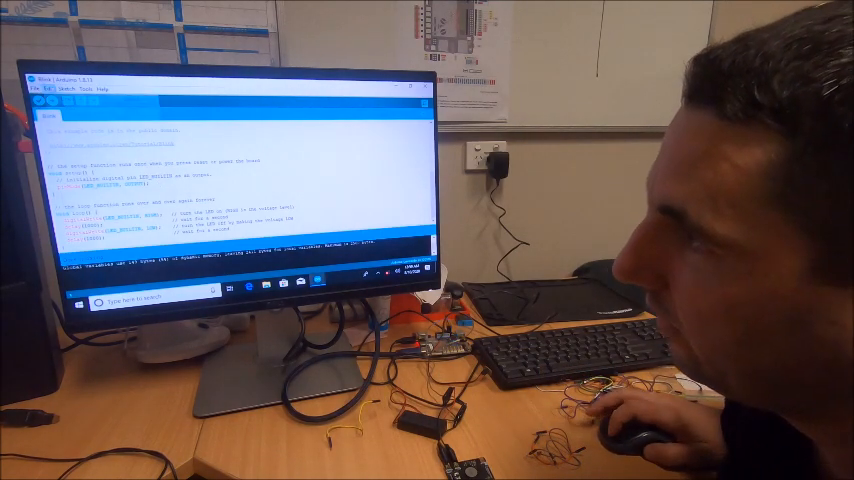
pyautogui.click(38, 86)
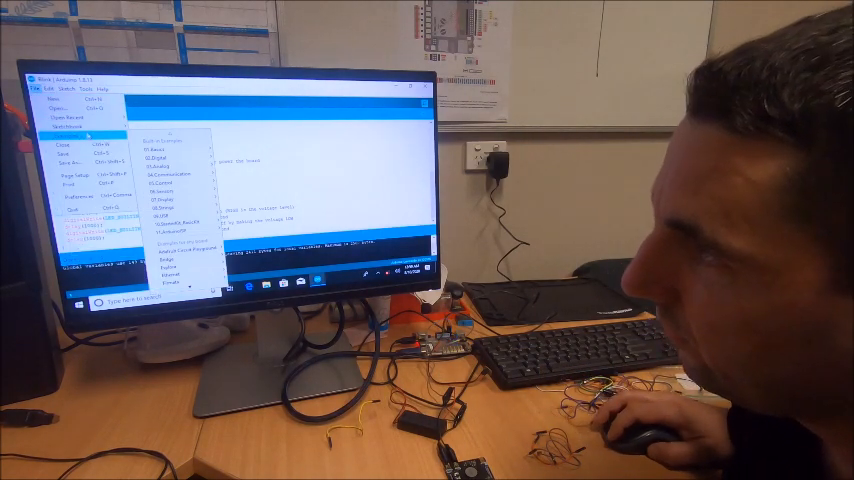
pyautogui.moveTo(176, 148)
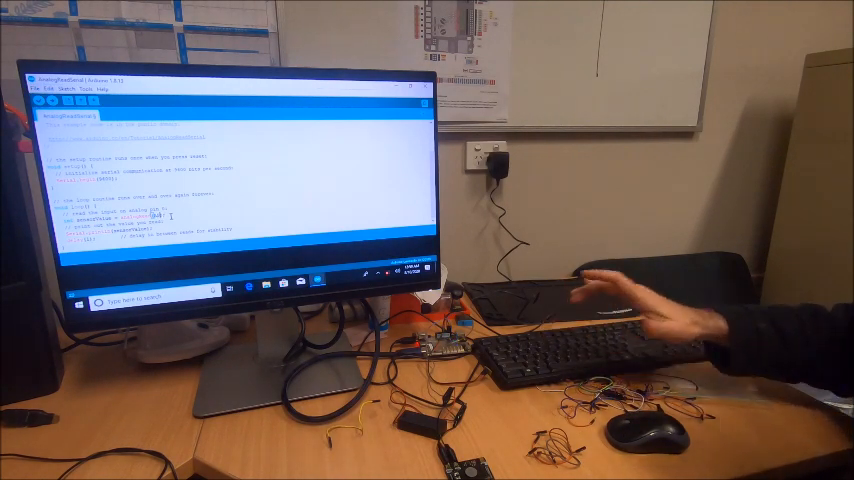
pyautogui.moveTo(650, 430)
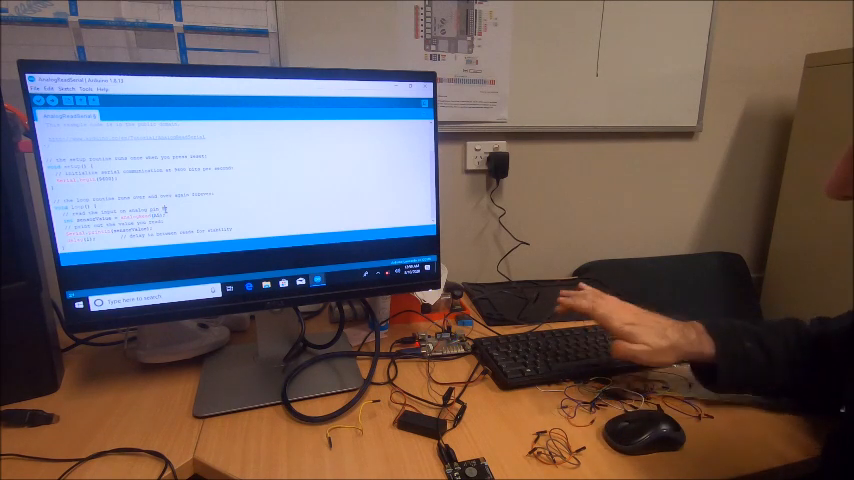
pyautogui.moveTo(640, 430)
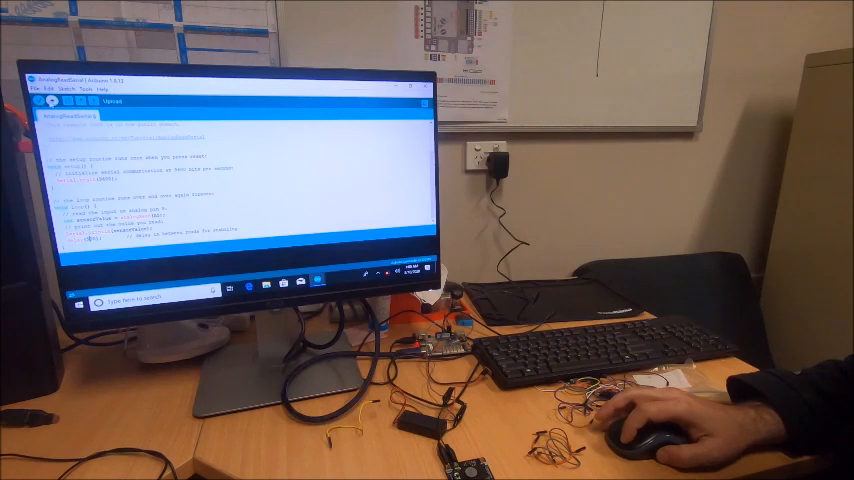
pyautogui.click(48, 102)
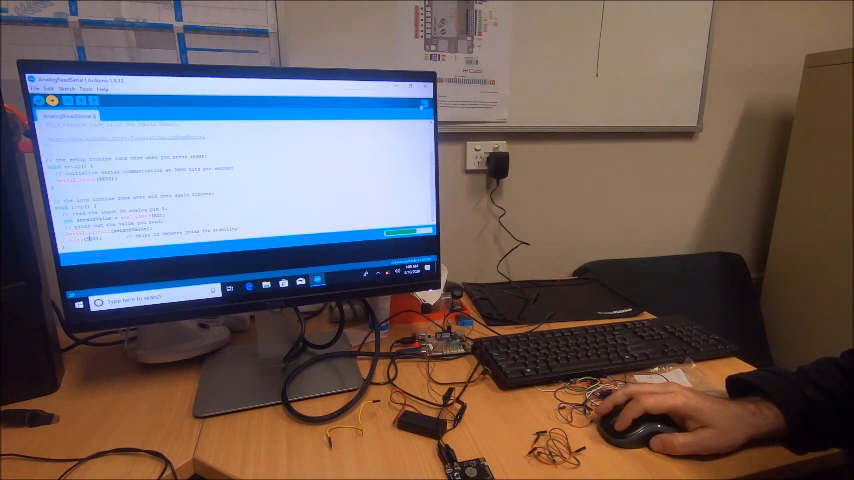
pyautogui.click(384, 96)
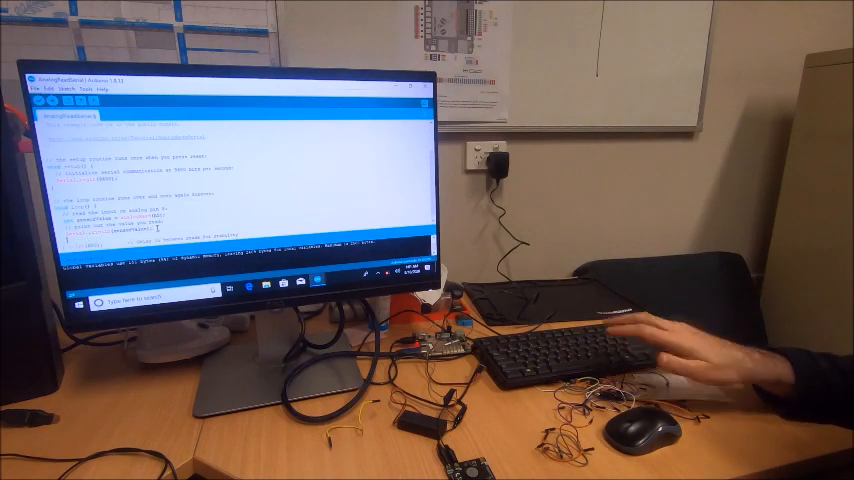
pyautogui.moveTo(650, 430)
pyautogui.write('tone(12, sensorValue*100, 1000);')
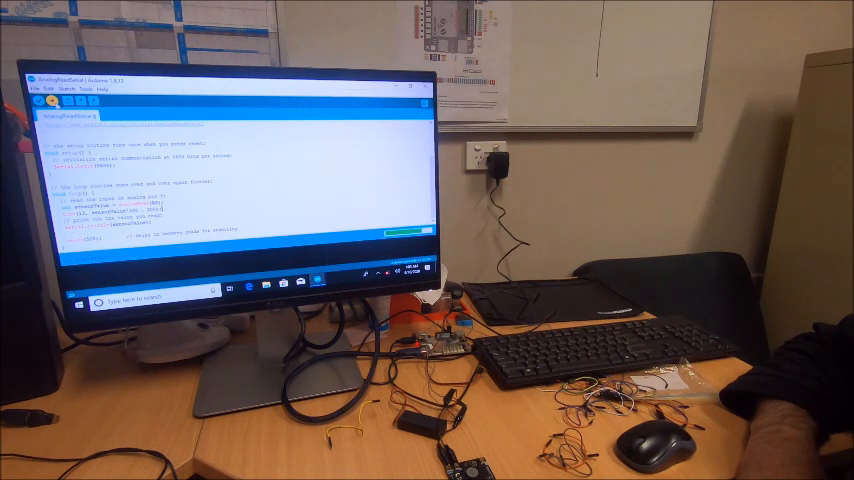
pyautogui.click(52, 102)
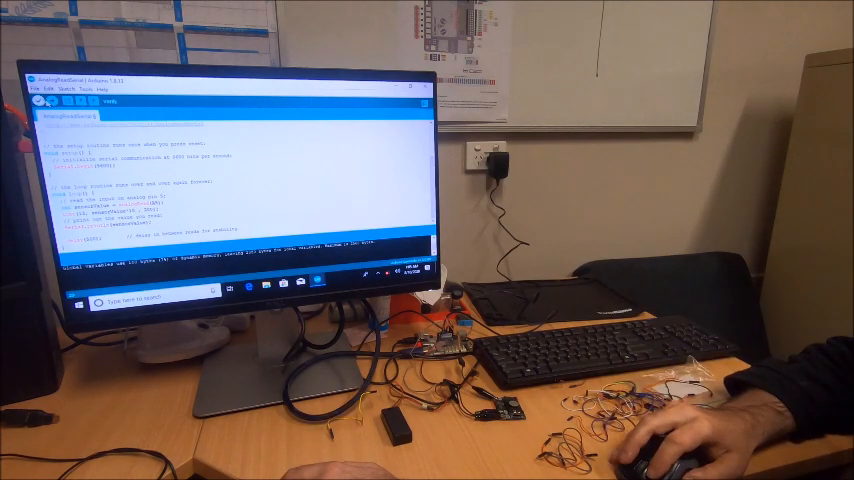
# Step: Finalize the light-sensor tone sketch in the editor so it is ready for the Leonardo
pyautogui.click(42, 108)
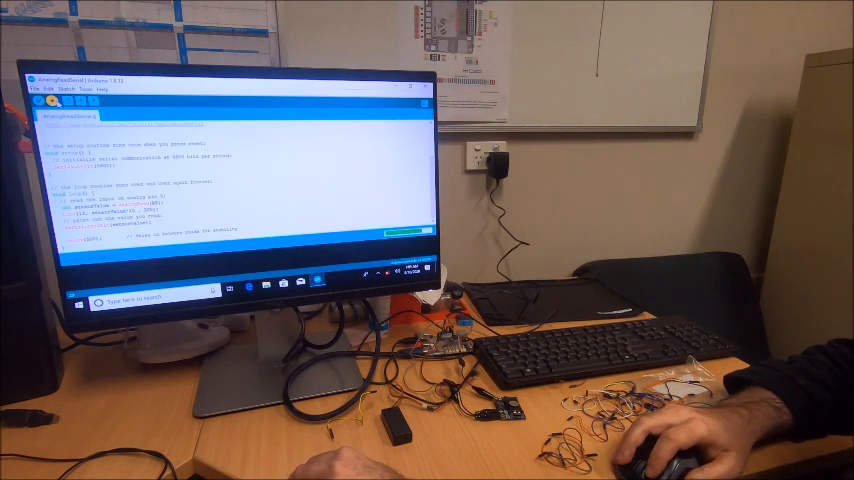
pyautogui.click(46, 104)
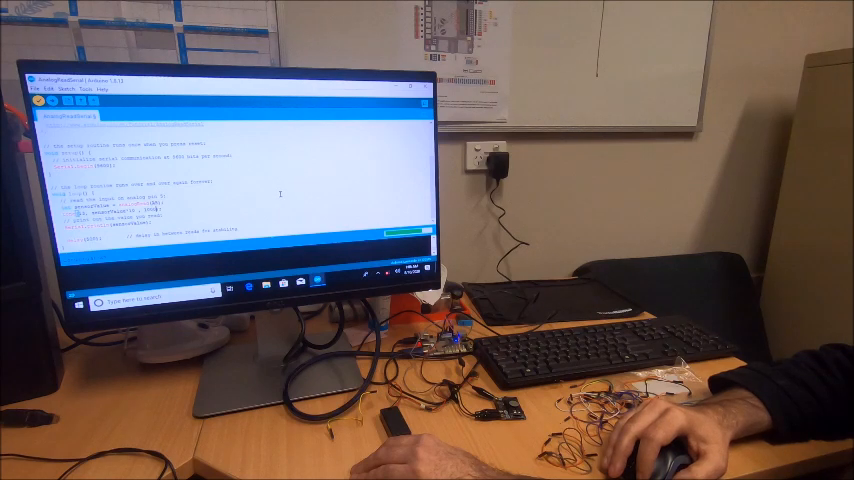
# Step: Upload the revised sketch to the Arduino Leonardo, retrying after the console upload message
pyautogui.click(48, 104)
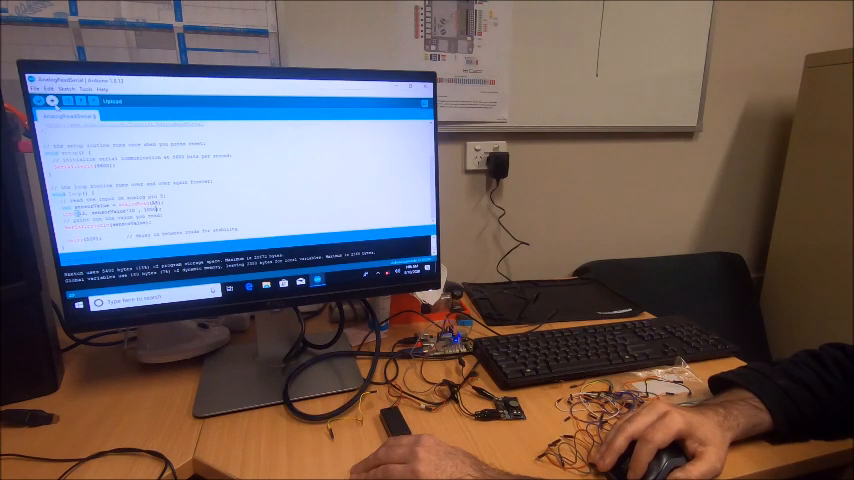
pyautogui.click(48, 100)
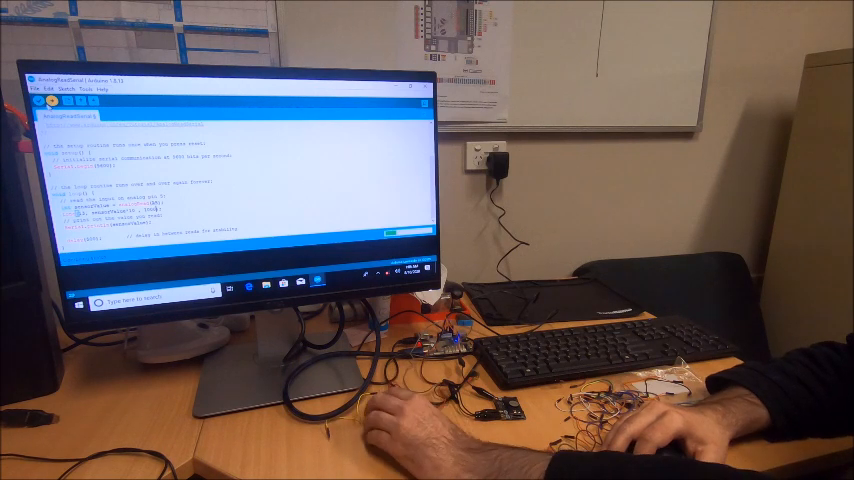
pyautogui.moveTo(660, 430)
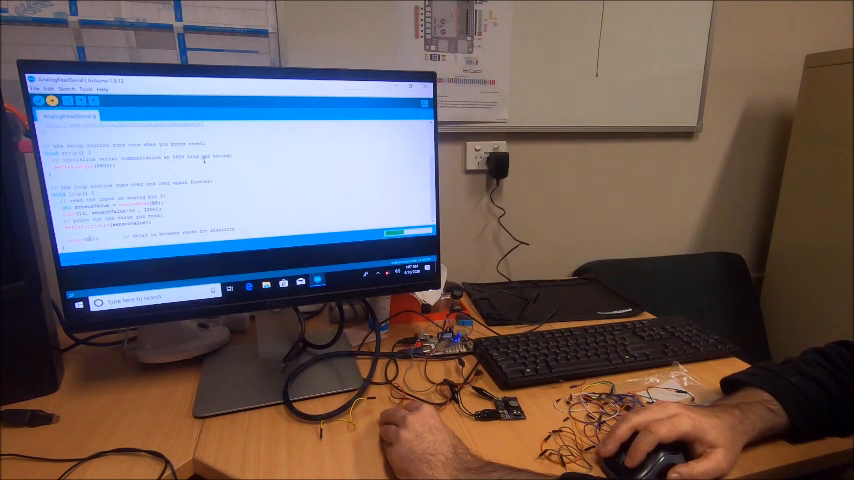
pyautogui.click(44, 108)
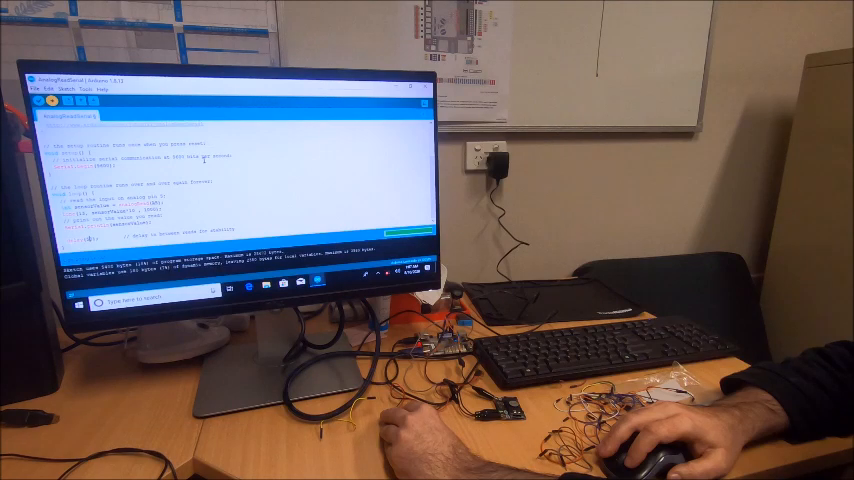